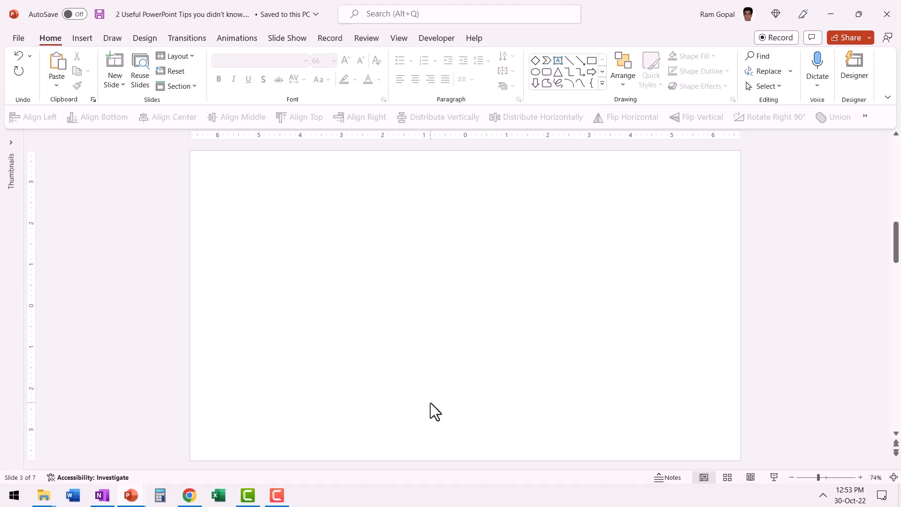
# Draw a tall blue oval from the Shapes gallery near the slide centre
pyautogui.click(602, 83)
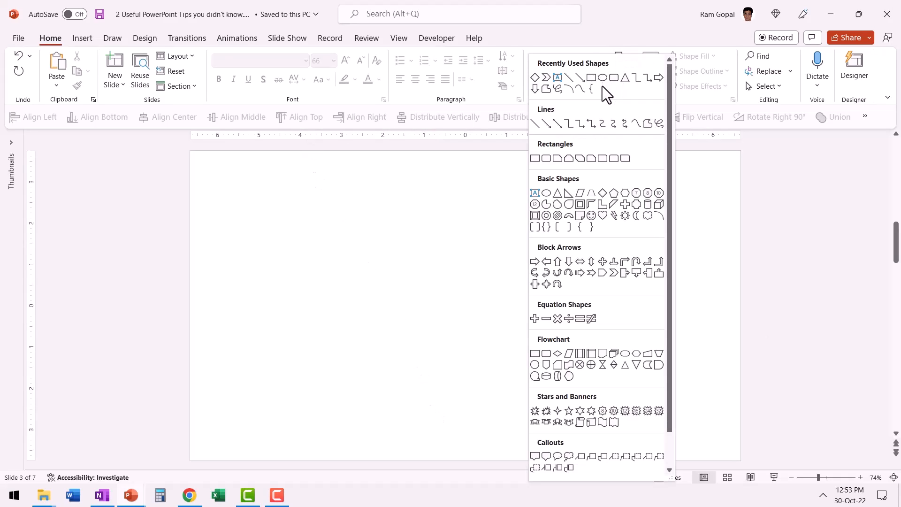
pyautogui.click(602, 78)
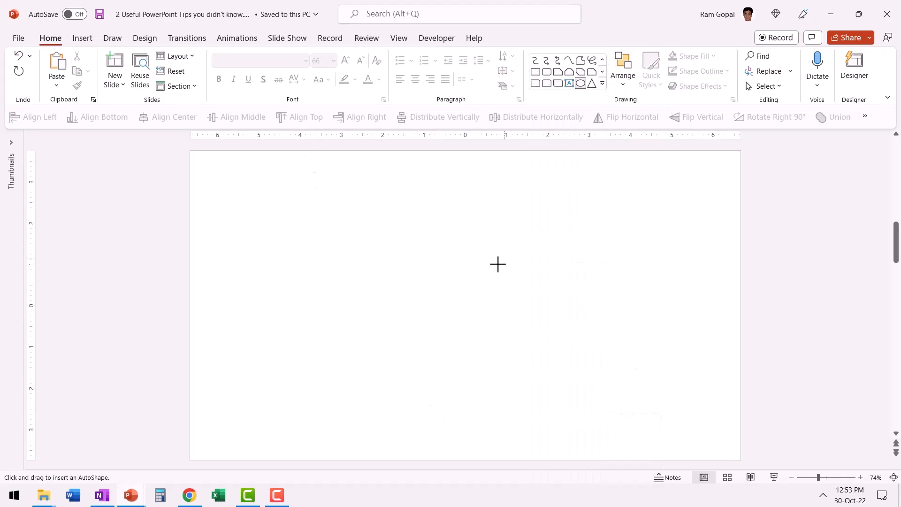
pyautogui.moveTo(393, 233); pyautogui.dragTo(521, 421)
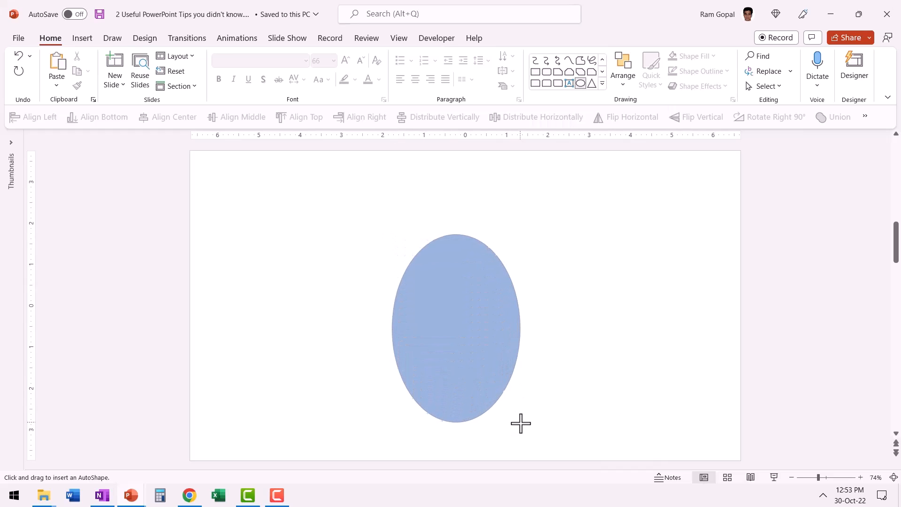
pyautogui.click(458, 327)
pyautogui.write('This is text')
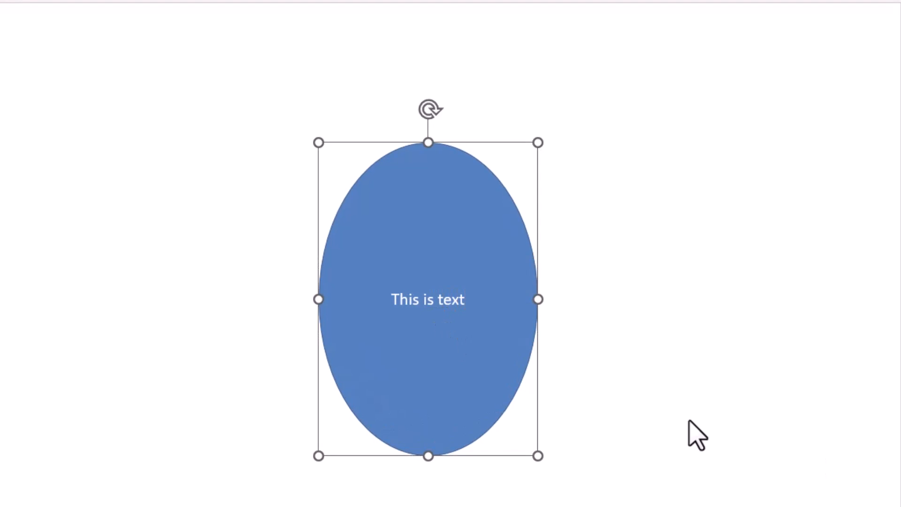
# Rotate the oval with its rotation handle so it leans diagonally
pyautogui.moveTo(428, 106); pyautogui.dragTo(295, 161)
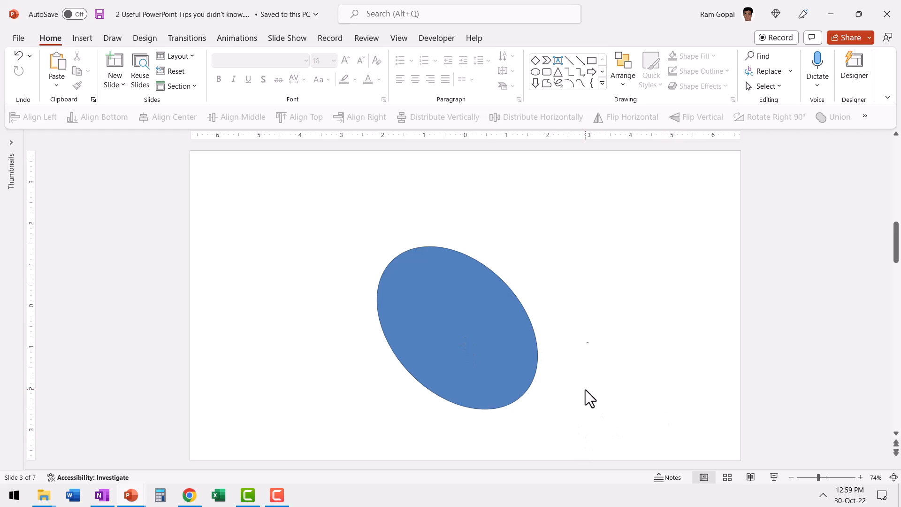
pyautogui.click(465, 325)
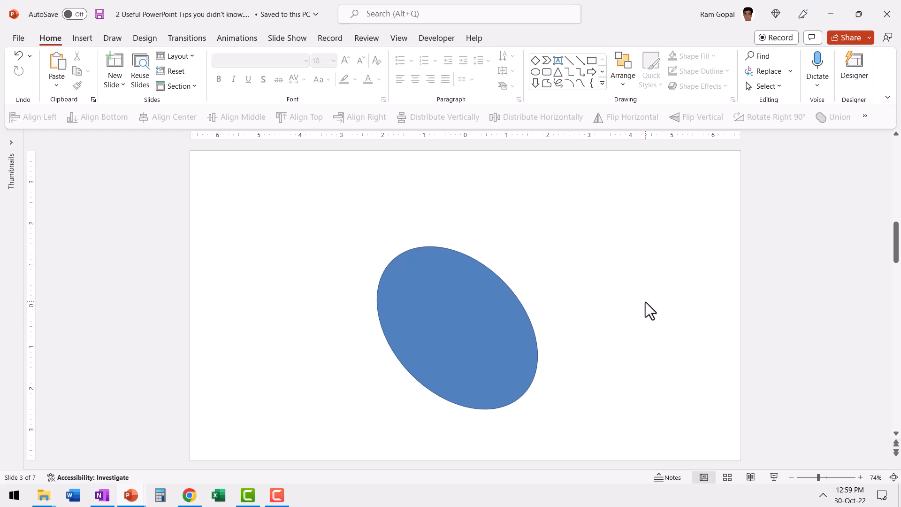
pyautogui.moveTo(558, 71)
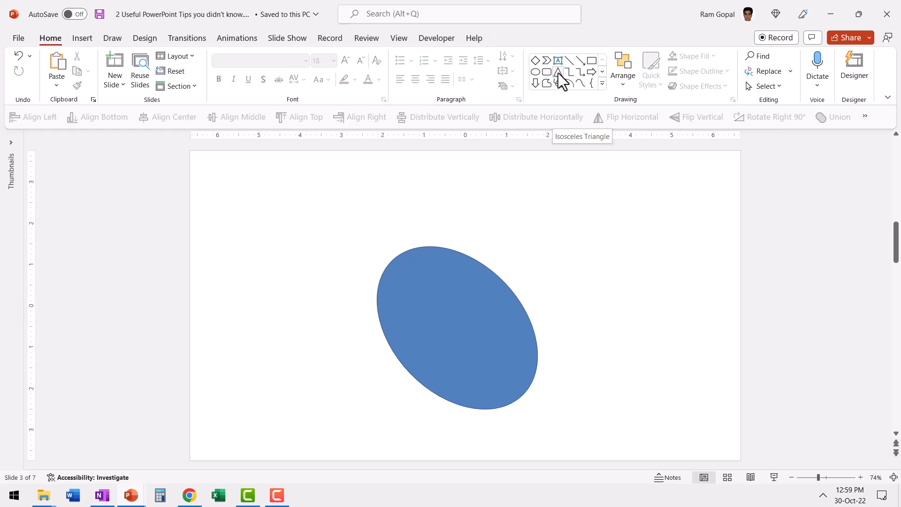
# Union a small isosceles triangle into the tilted oval and add the text 'Write my text'
pyautogui.click(558, 72)
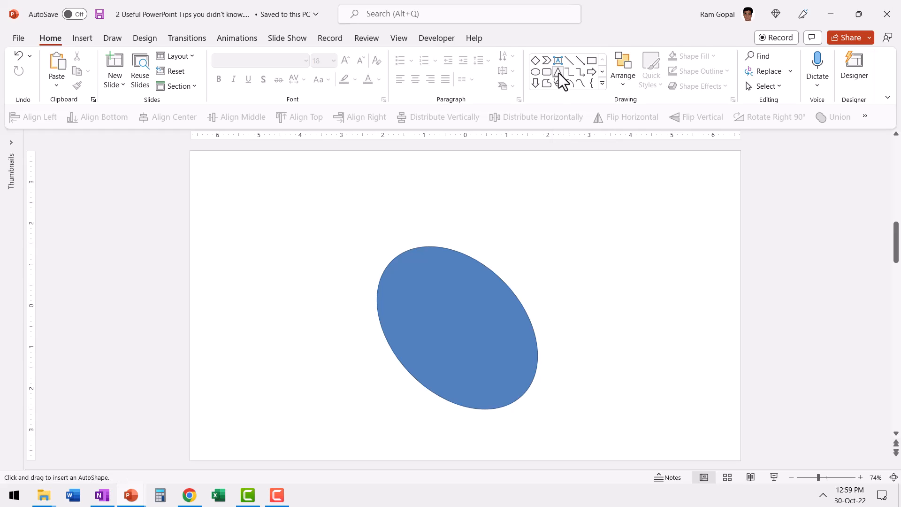
pyautogui.click(558, 73)
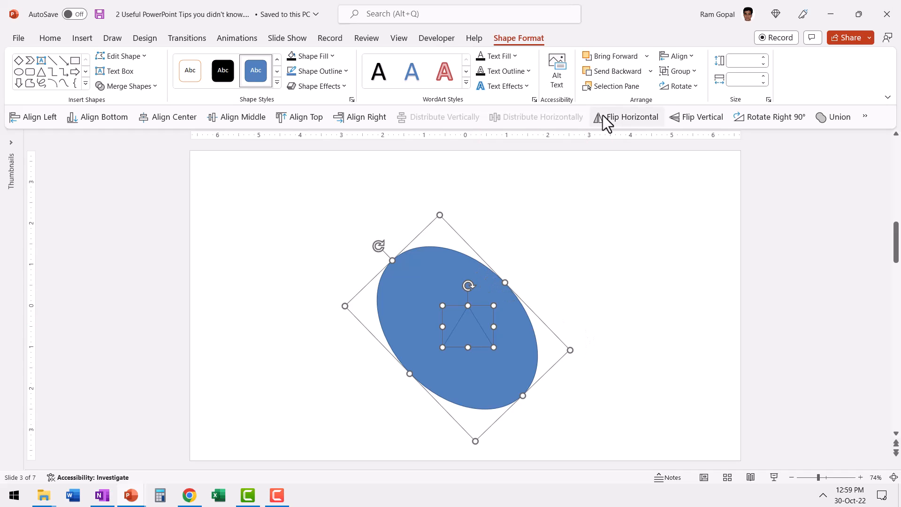
pyautogui.click(127, 85)
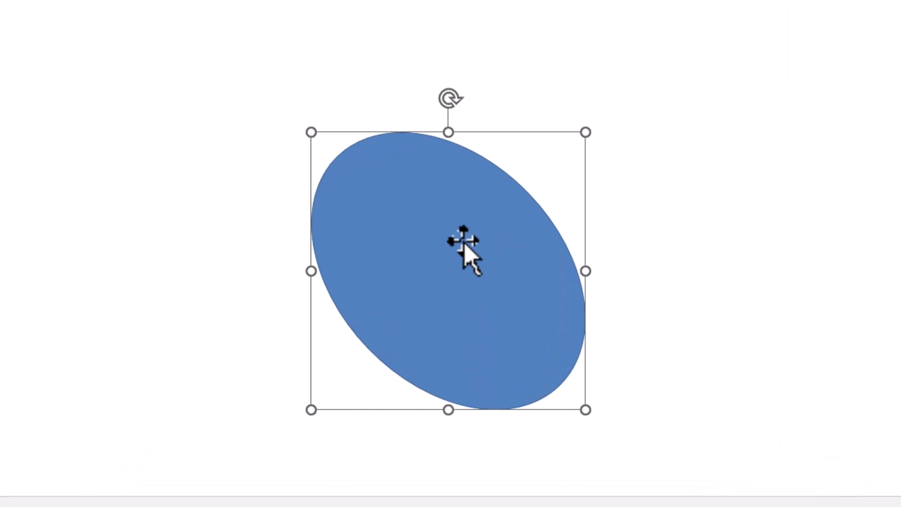
pyautogui.write('Write my text')
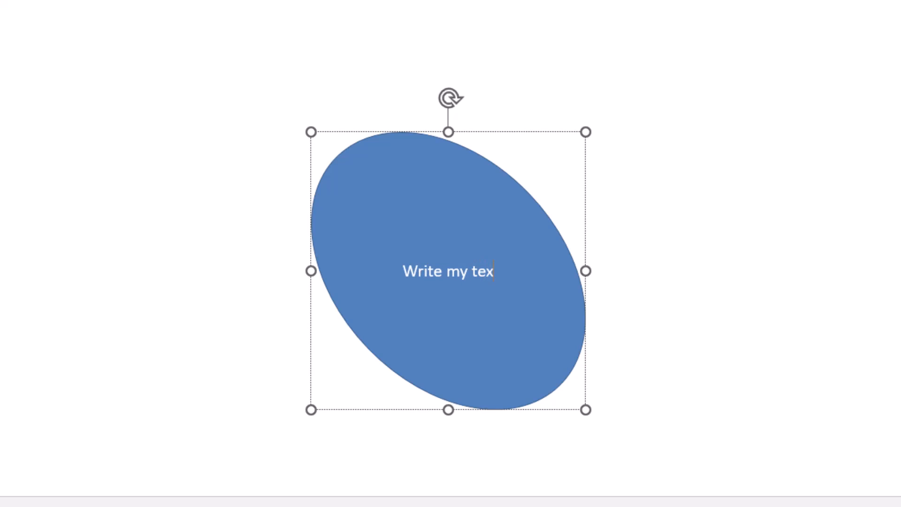
pyautogui.write('t')
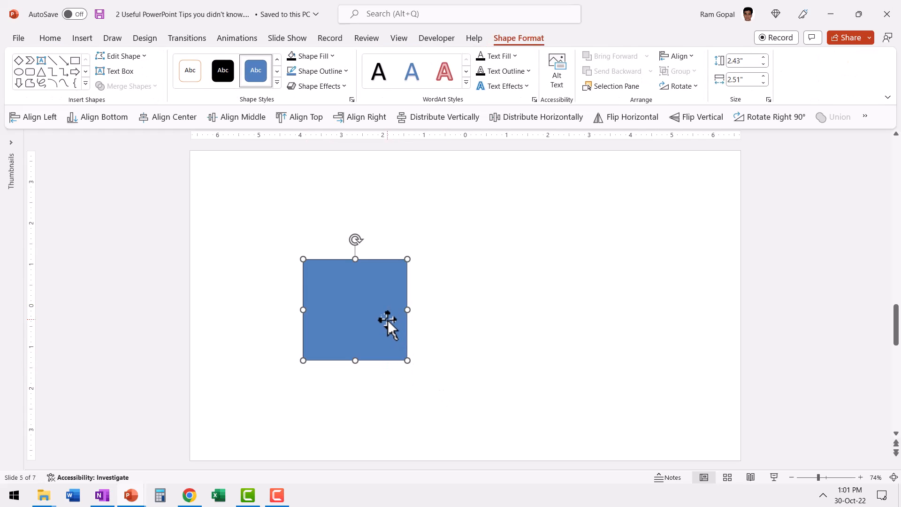
# Ctrl+drag the blue square rightward to place an identical copy beside it
pyautogui.moveTo(388, 322); pyautogui.dragTo(623, 299)
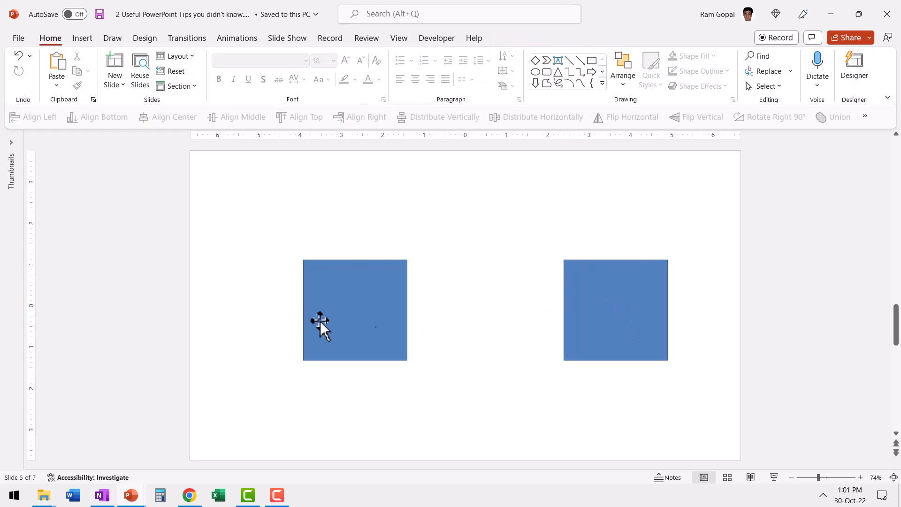
pyautogui.moveTo(613, 103)
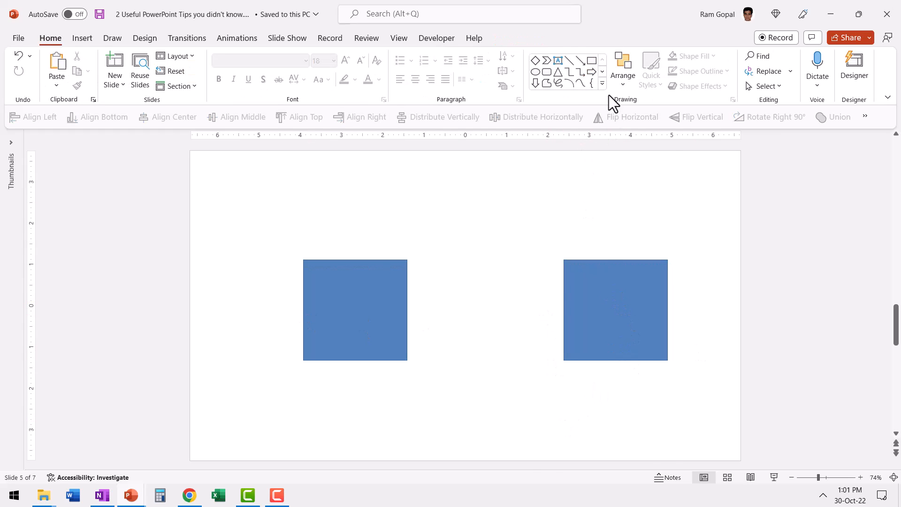
# Draw a straight connector between the squares' facing connection points and test it by moving the left square
pyautogui.click(602, 85)
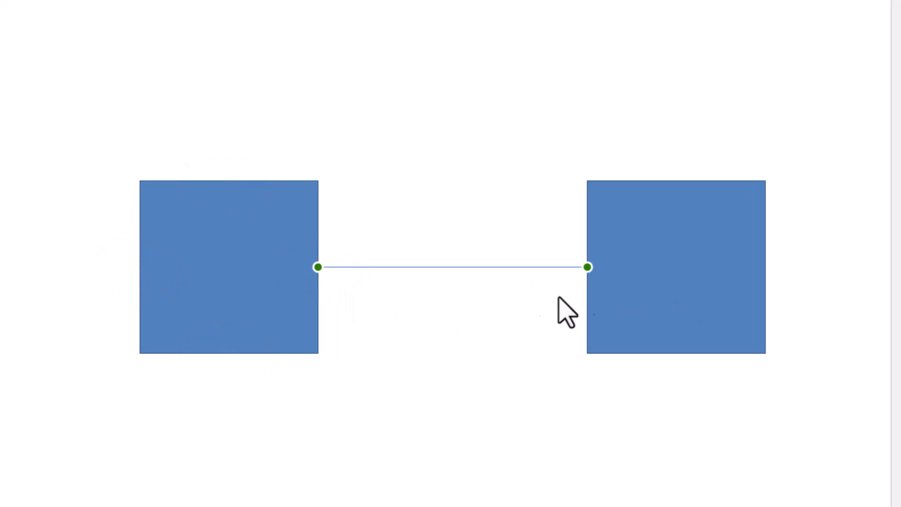
pyautogui.moveTo(577, 299)
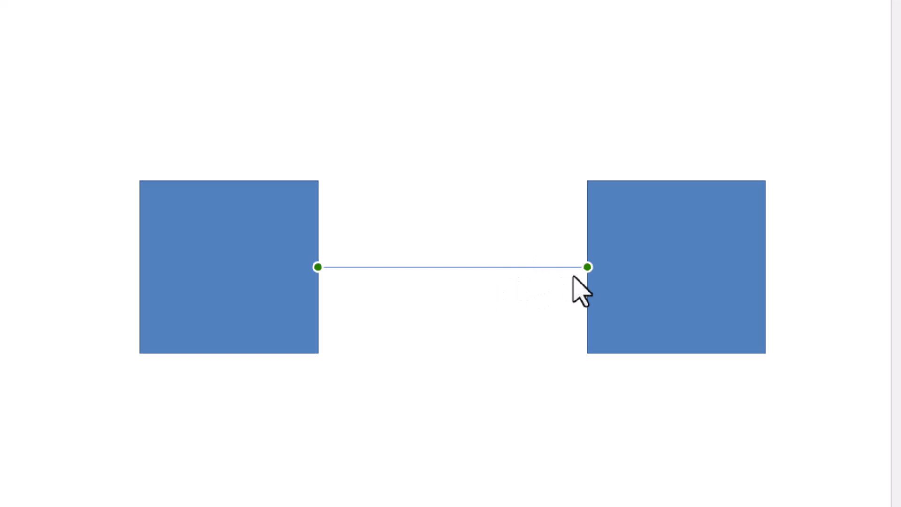
pyautogui.moveTo(704, 265)
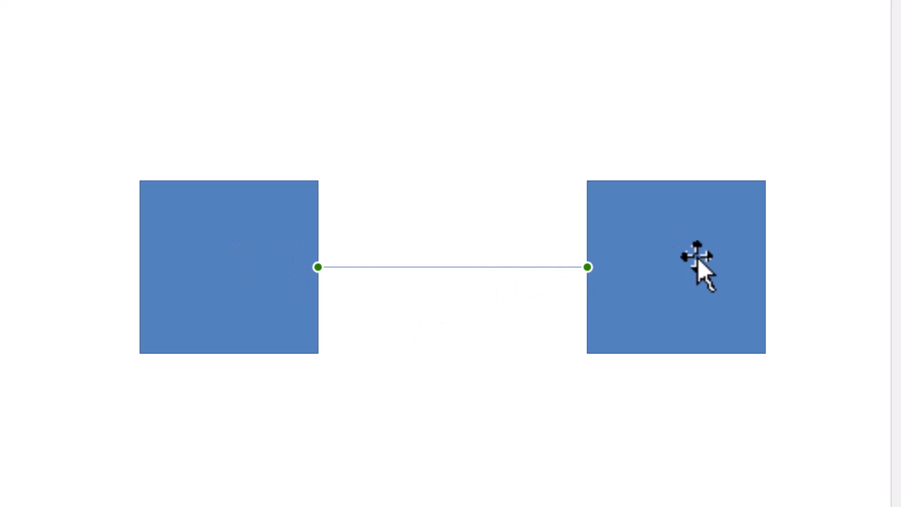
pyautogui.moveTo(506, 293)
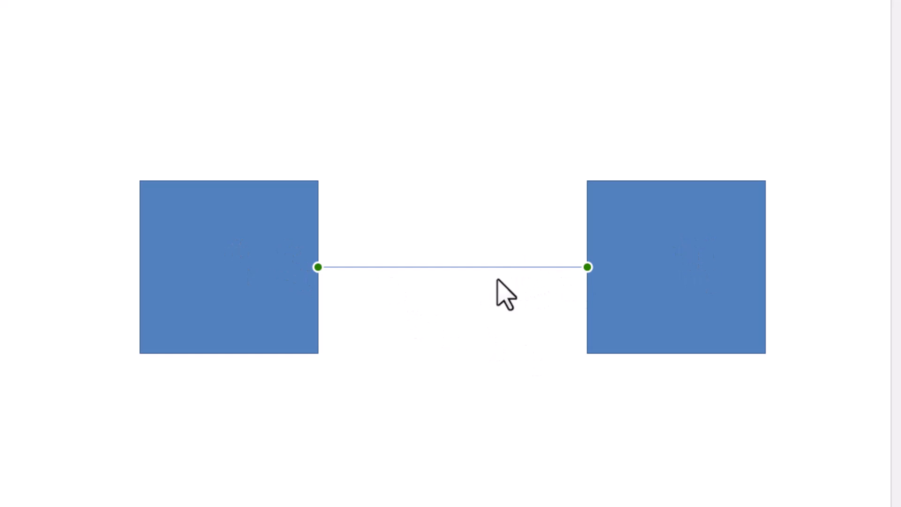
pyautogui.moveTo(476, 291)
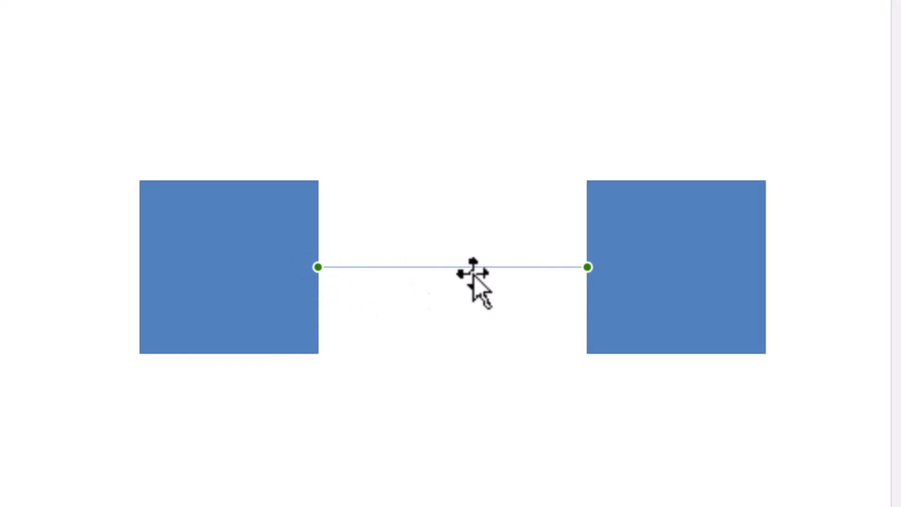
pyautogui.moveTo(761, 445)
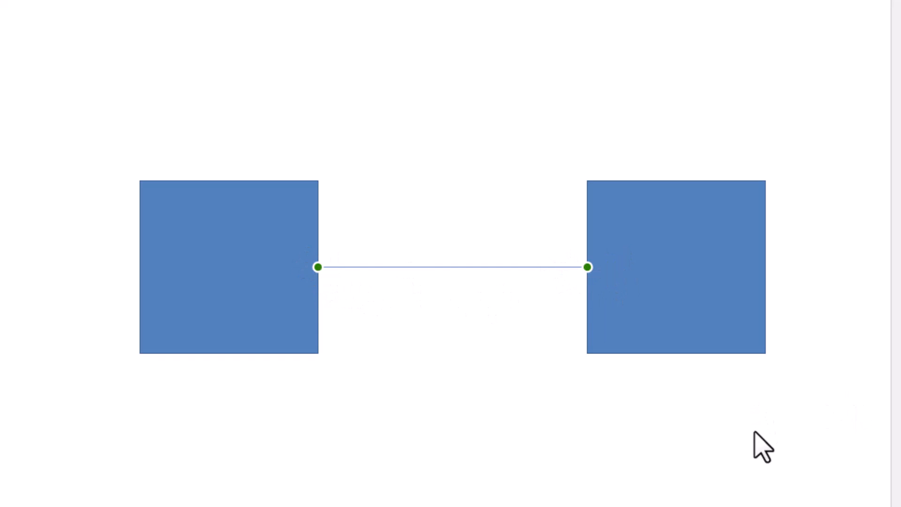
pyautogui.click(228, 267)
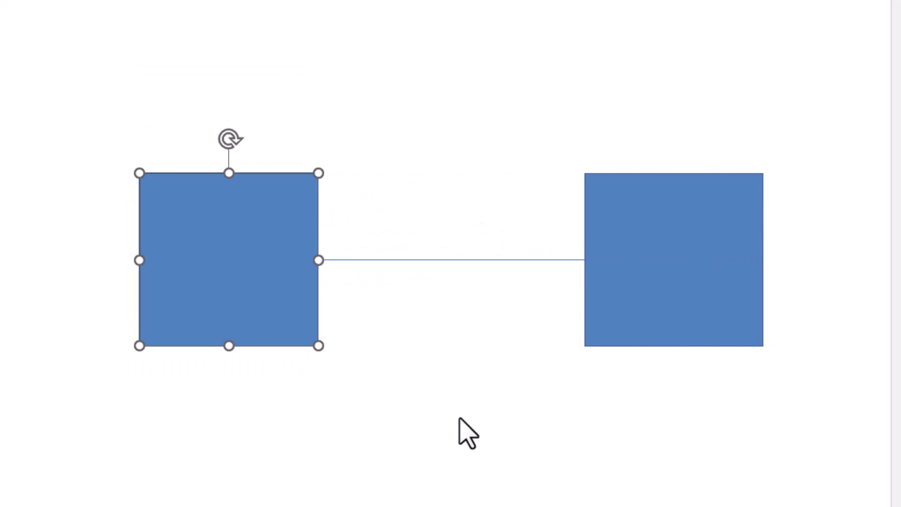
pyautogui.moveTo(318, 260); pyautogui.dragTo(304, 296)
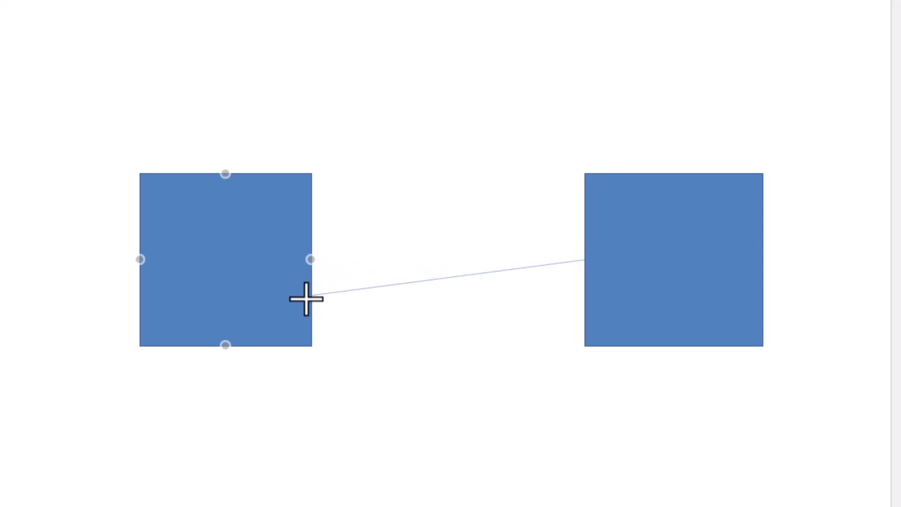
pyautogui.moveTo(310, 305)
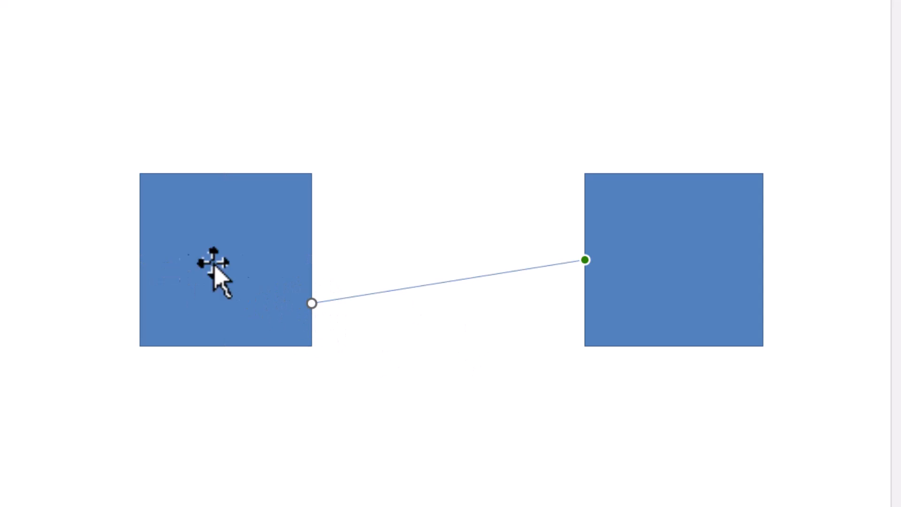
# Drag the left square away leftward, leaving the unglued connector end behind
pyautogui.moveTo(224, 265); pyautogui.dragTo(51, 253)
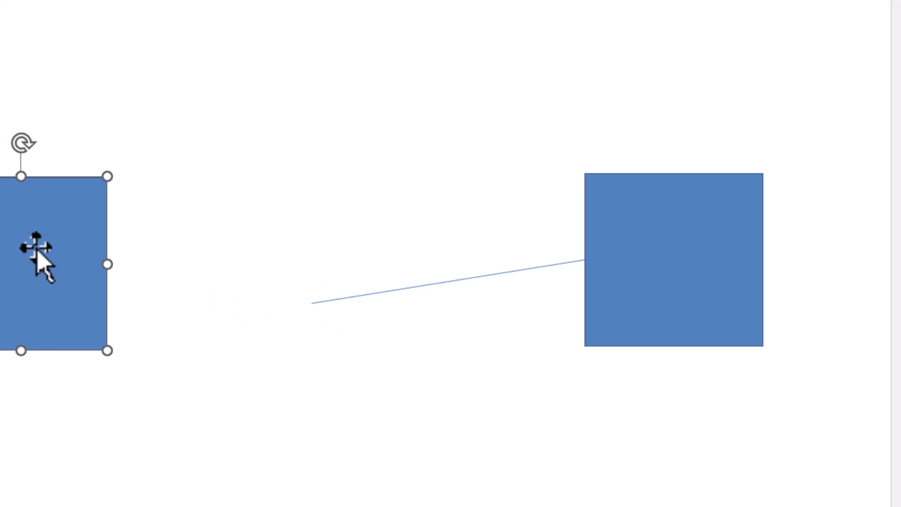
pyautogui.moveTo(468, 293)
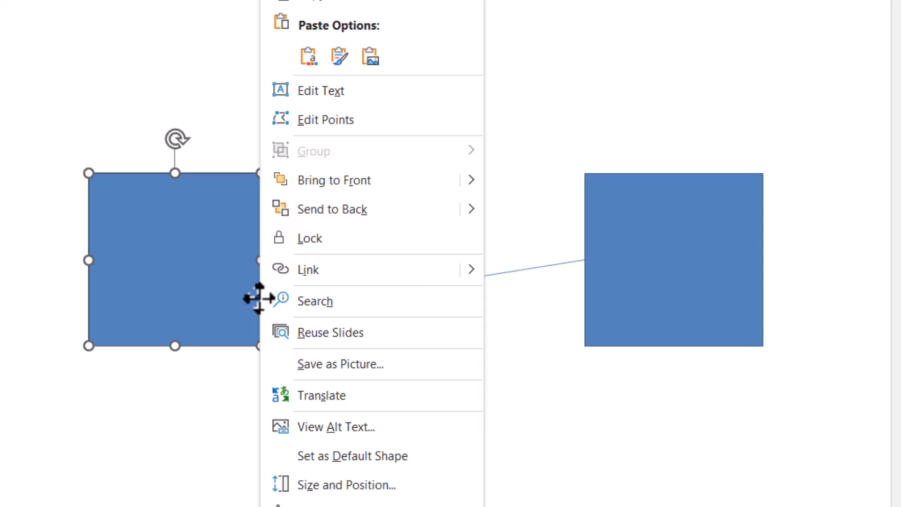
# Use Edit Points on the left square to add an outline point before removing it
pyautogui.click(325, 120)
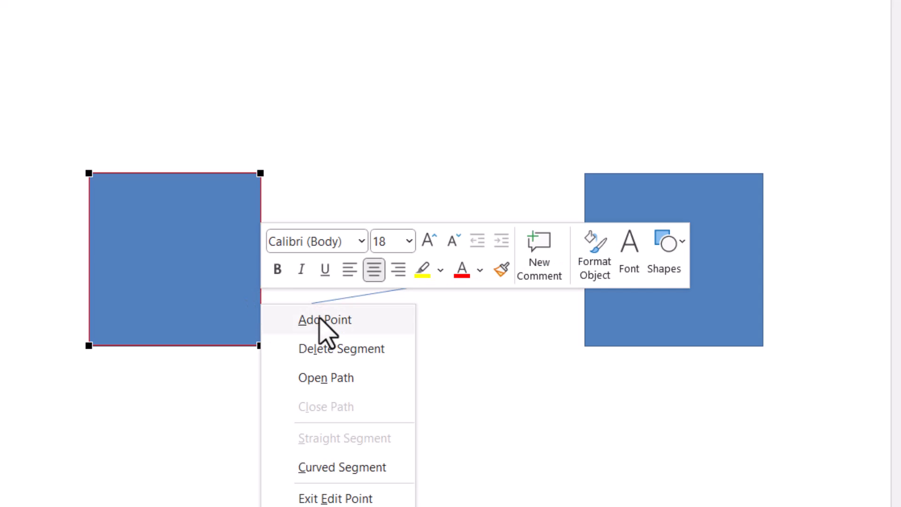
pyautogui.click(324, 319)
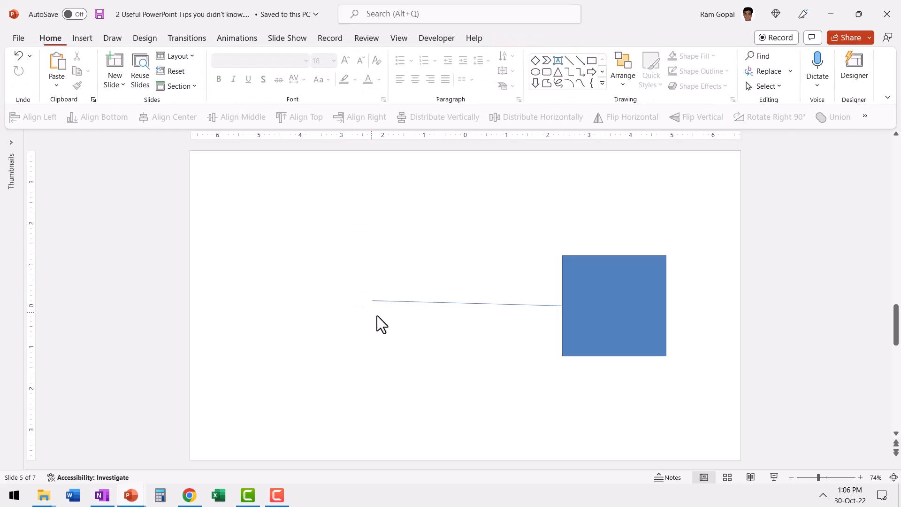
pyautogui.moveTo(536, 72)
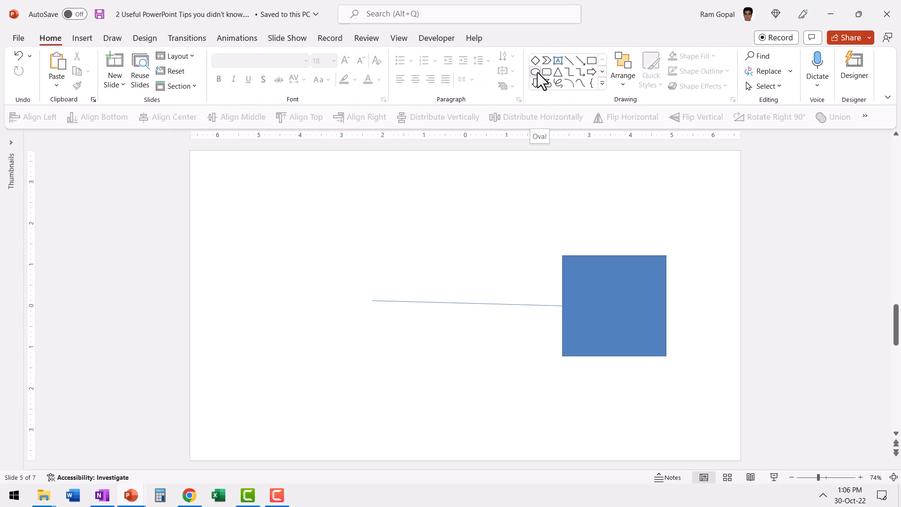
# Shift+drag a blue circle where the left square was, at the line's free end
pyautogui.moveTo(267, 247); pyautogui.dragTo(356, 339)
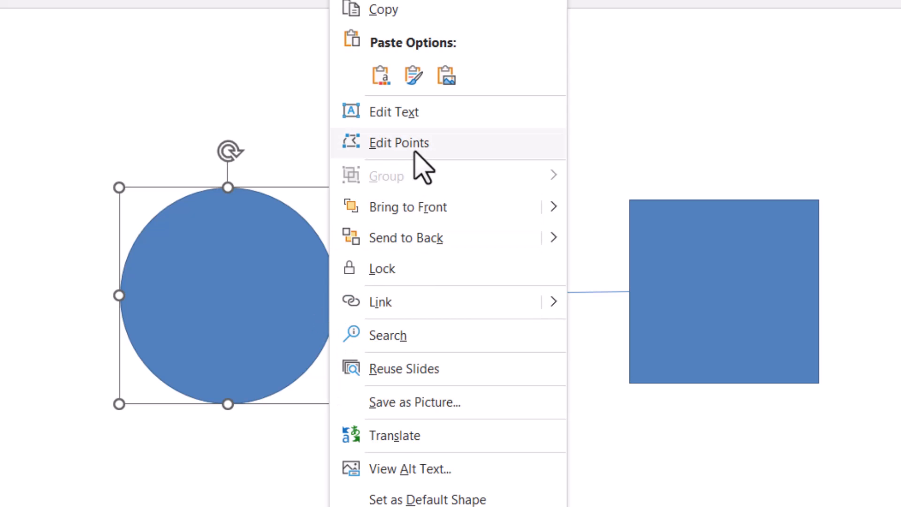
# Edit the circle's outline points, then delete the reshaped circle
pyautogui.click(399, 143)
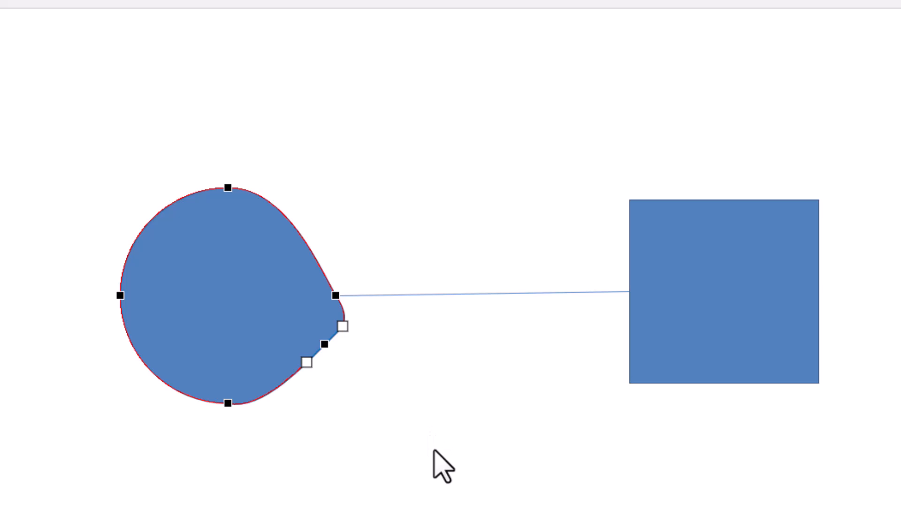
pyautogui.moveTo(195, 299)
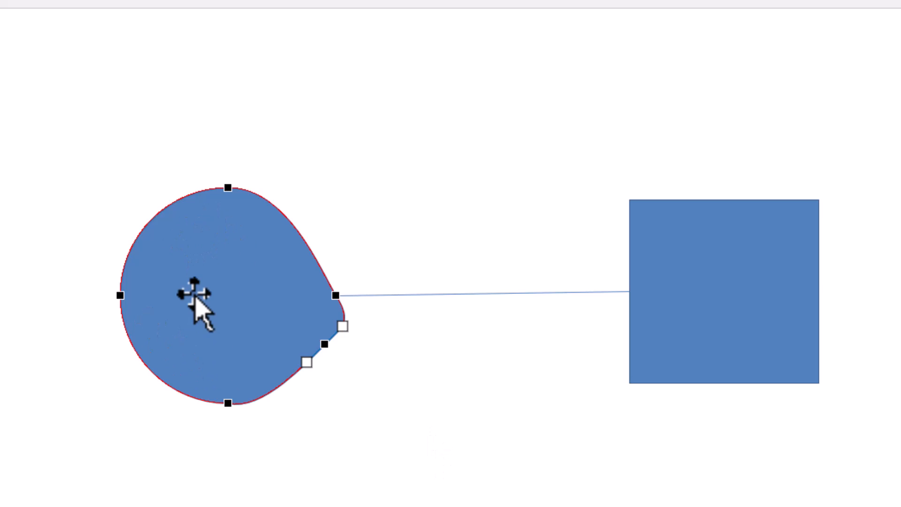
pyautogui.moveTo(424, 448)
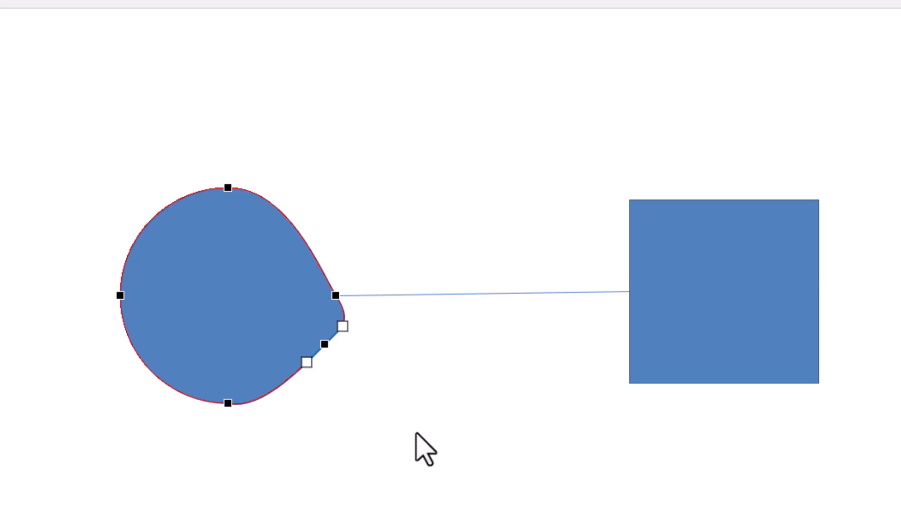
pyautogui.moveTo(164, 247)
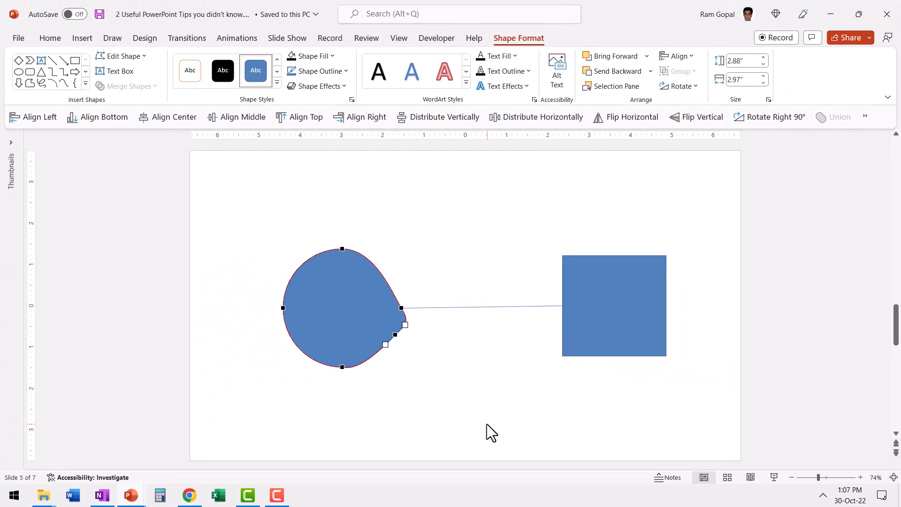
pyautogui.press('Delete')
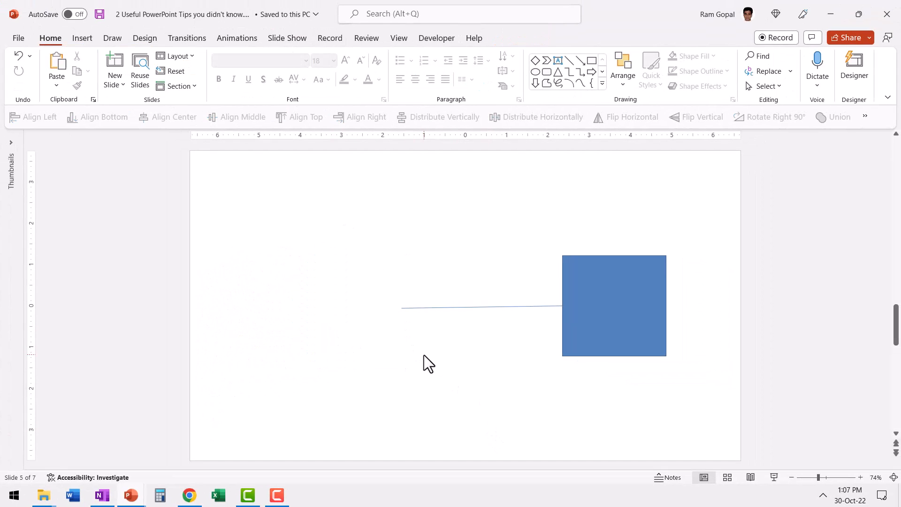
# Draw a new circle, add a small triangle at its right edge, and select both for a Union merge
pyautogui.click(534, 70)
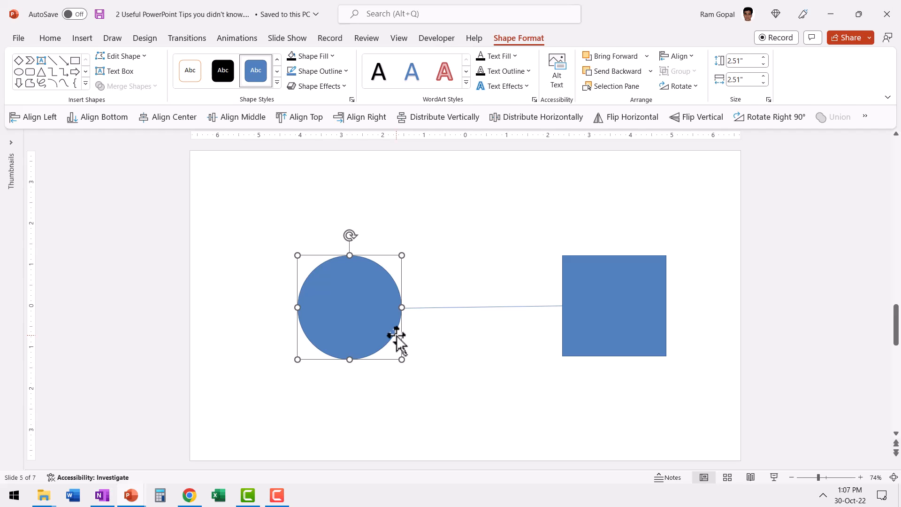
pyautogui.click(439, 390)
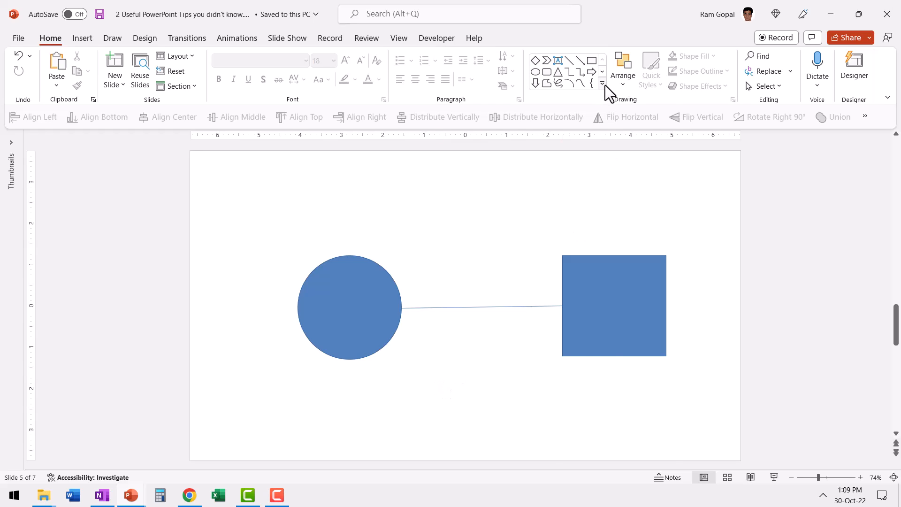
pyautogui.click(602, 84)
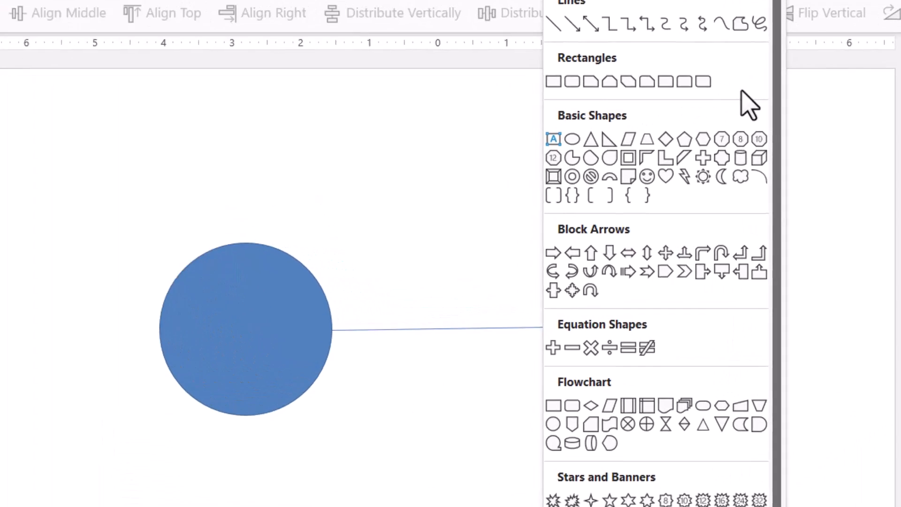
pyautogui.moveTo(592, 138)
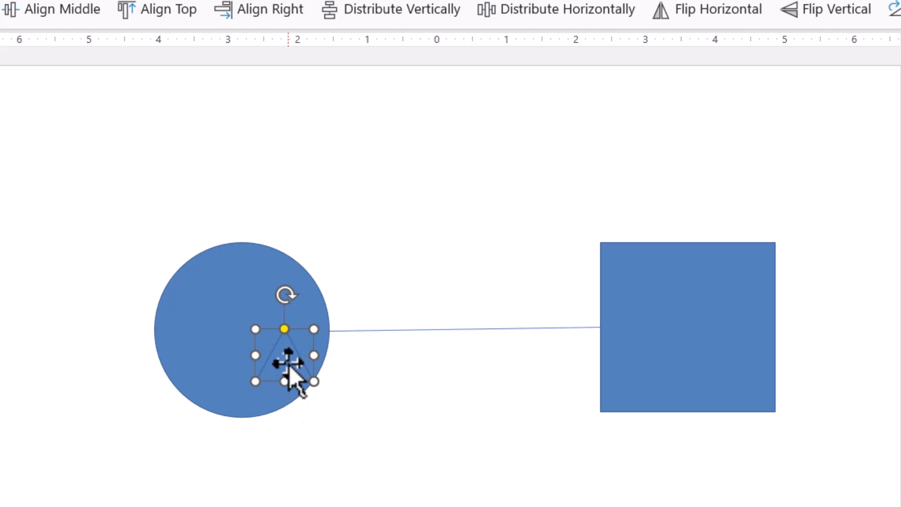
pyautogui.click(286, 354)
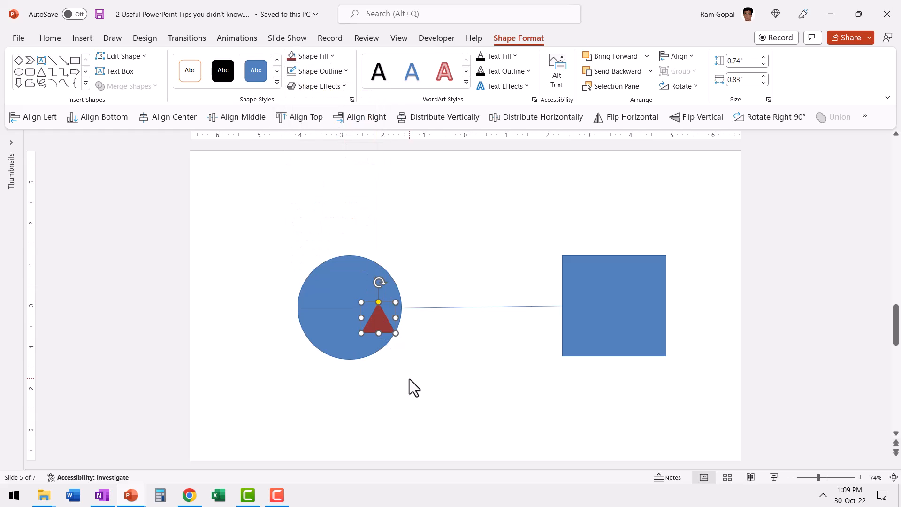
pyautogui.moveTo(335, 262)
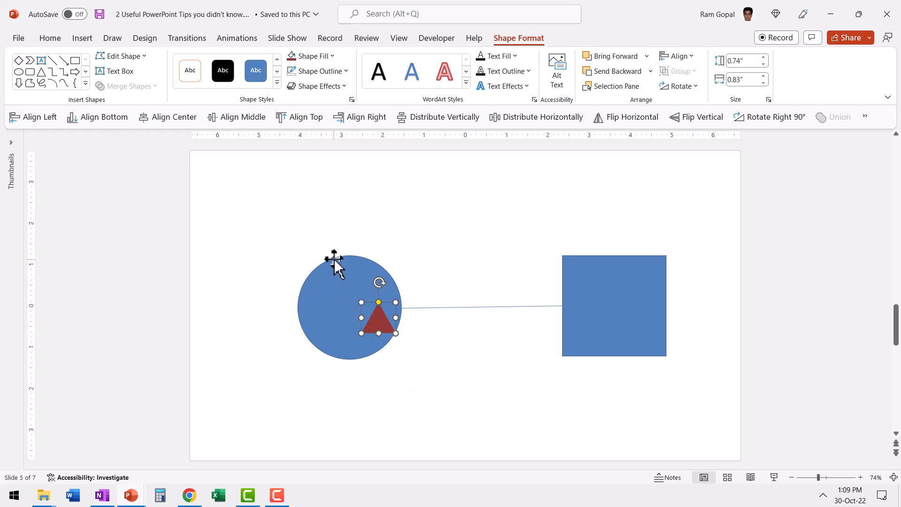
pyautogui.click(330, 271)
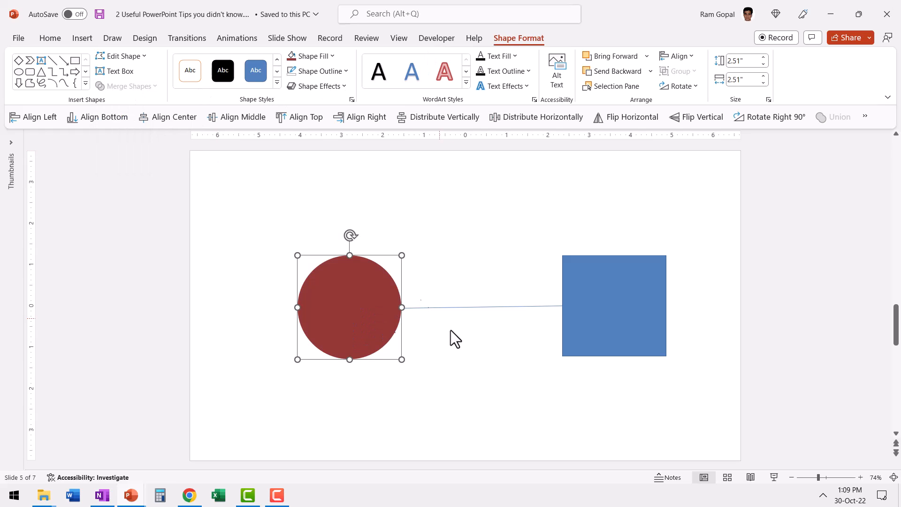
pyautogui.rightClick(349, 308)
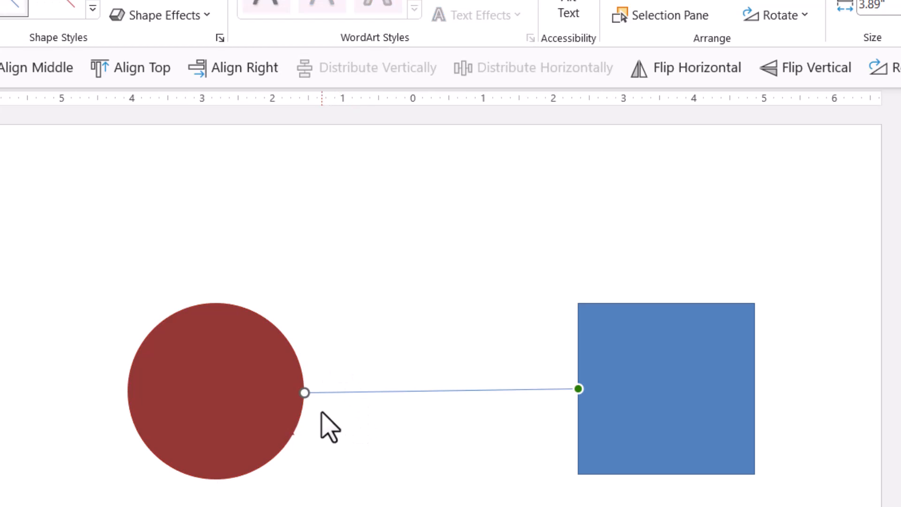
# Attach the connector end to the circle's new right-side point and move the circle to confirm it follows
pyautogui.moveTo(305, 393); pyautogui.dragTo(296, 434)
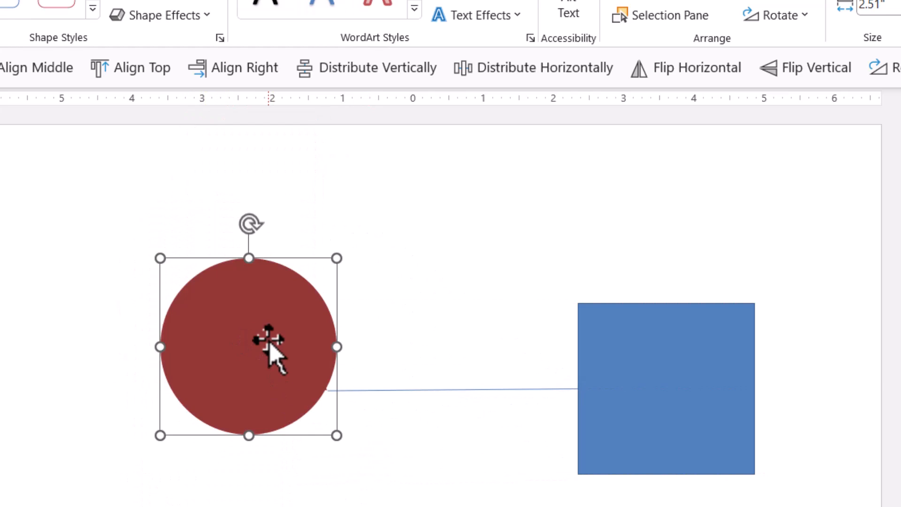
pyautogui.moveTo(274, 348); pyautogui.dragTo(255, 403)
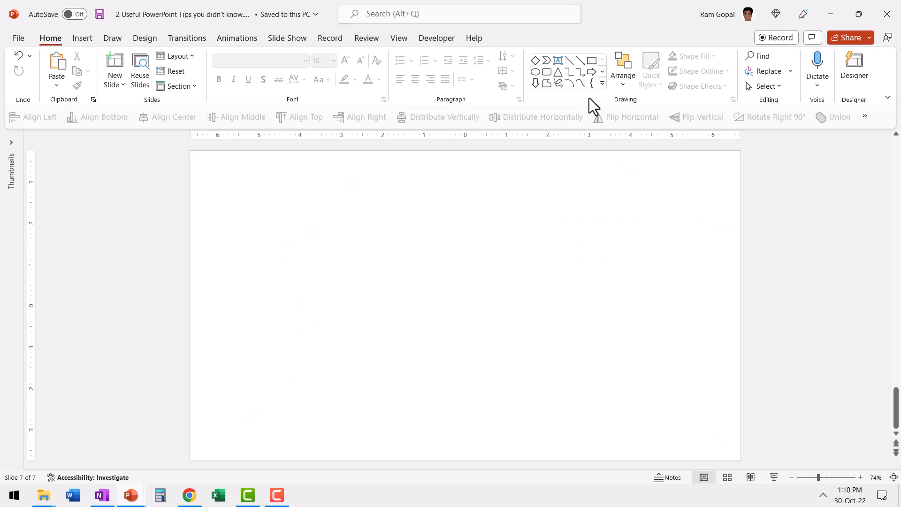
# Insert a notched chevron, pull its corner into an arrow tip, and smooth the inner notch point
pyautogui.click(602, 83)
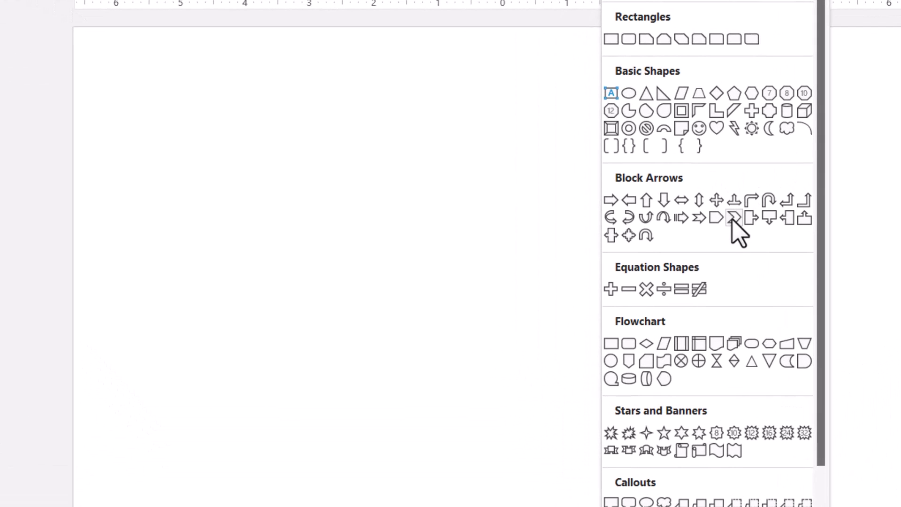
pyautogui.click(734, 218)
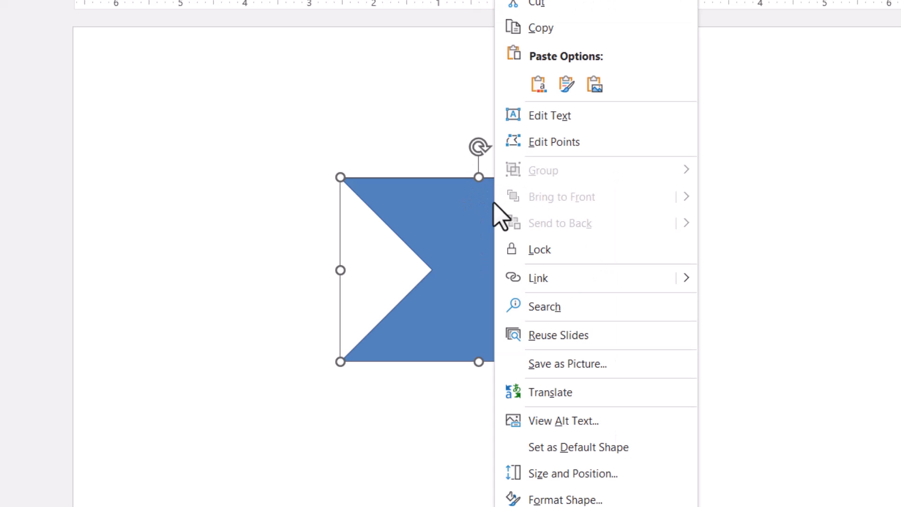
pyautogui.click(554, 141)
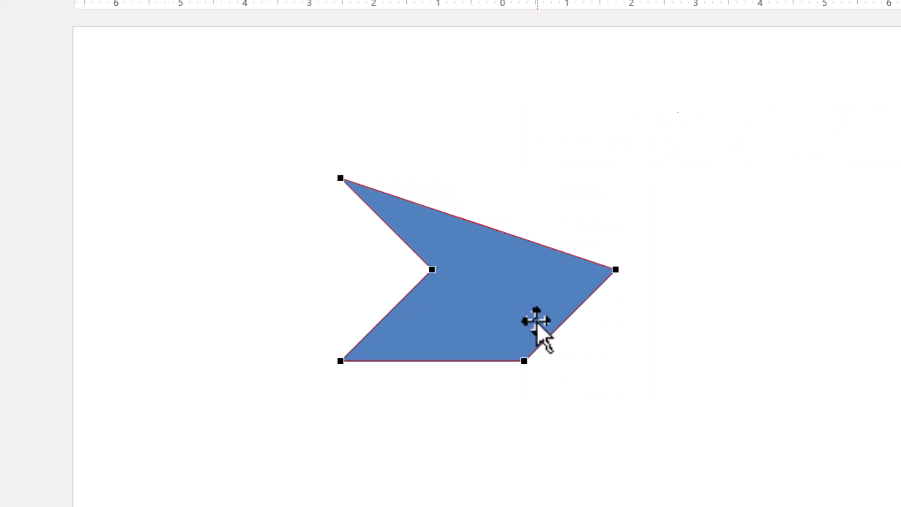
pyautogui.moveTo(523, 360); pyautogui.dragTo(615, 270)
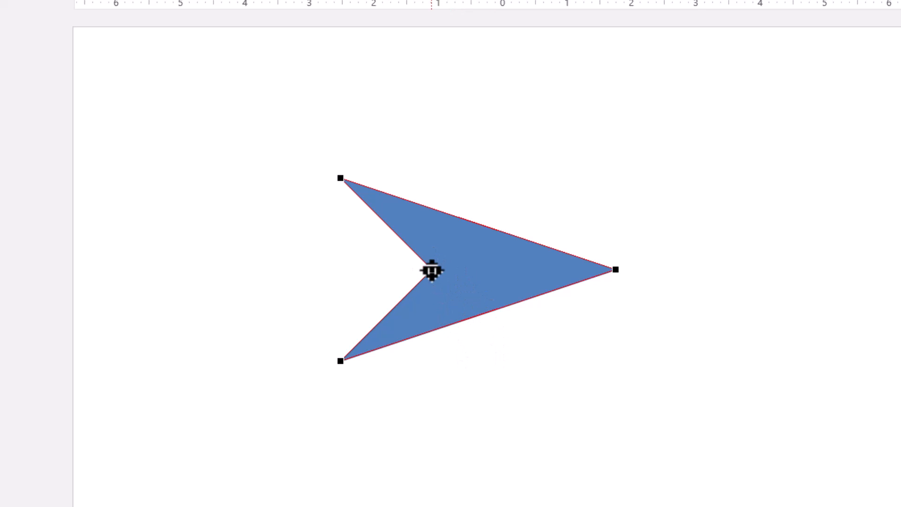
pyautogui.rightClick(432, 271)
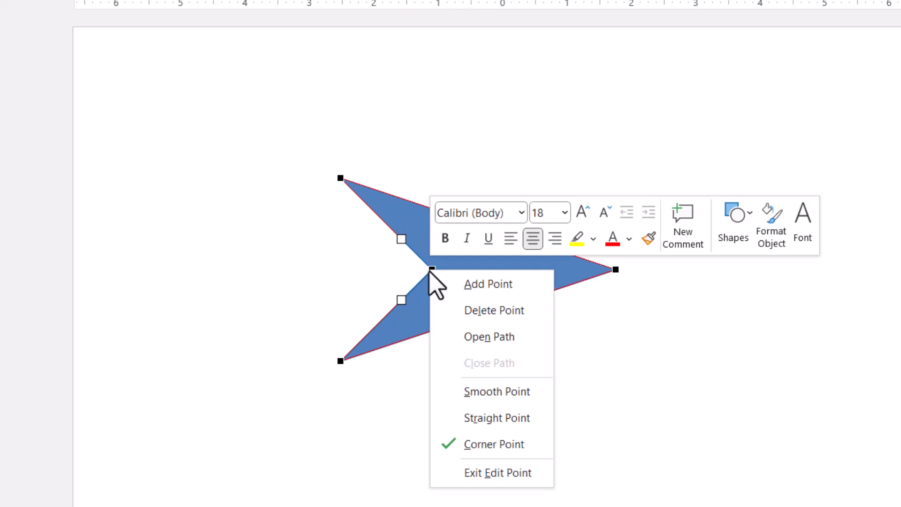
pyautogui.click(497, 392)
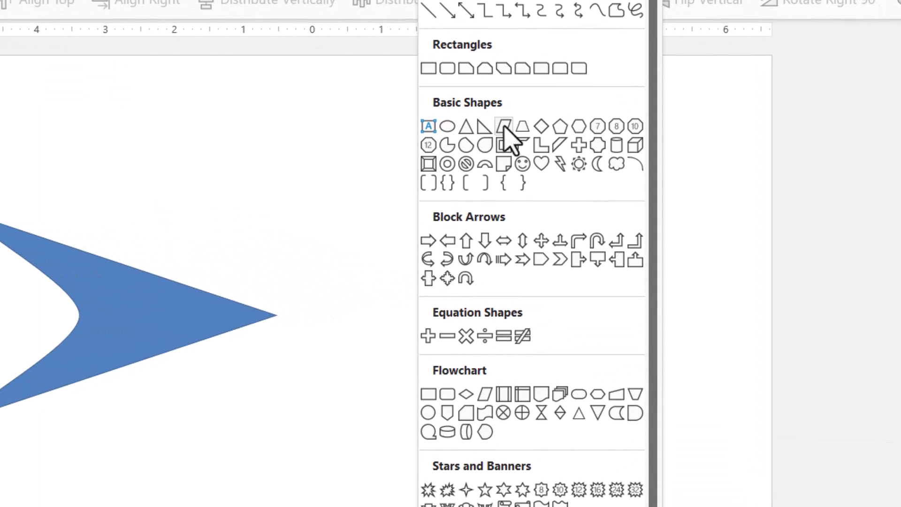
pyautogui.moveTo(541, 126)
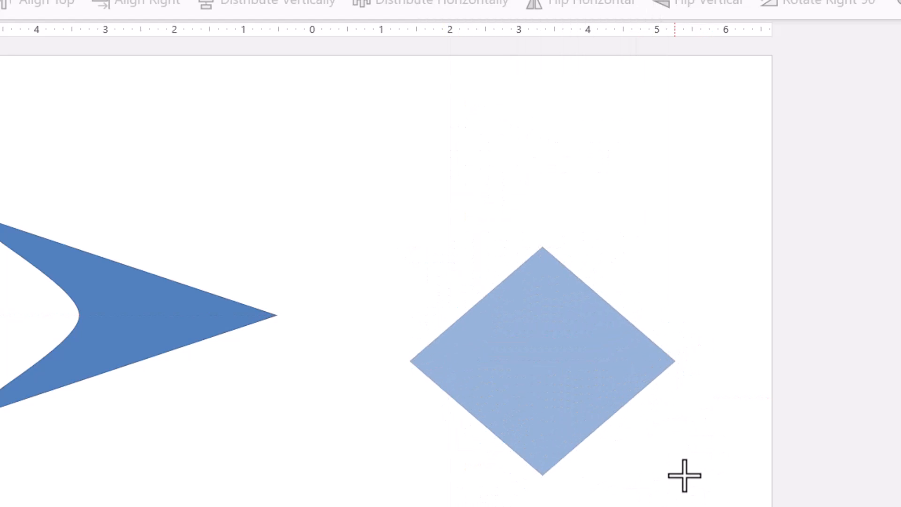
# Draw a diamond, bend its left point into a tail loop, and smooth the right point into a rounded nose
pyautogui.click(541, 368)
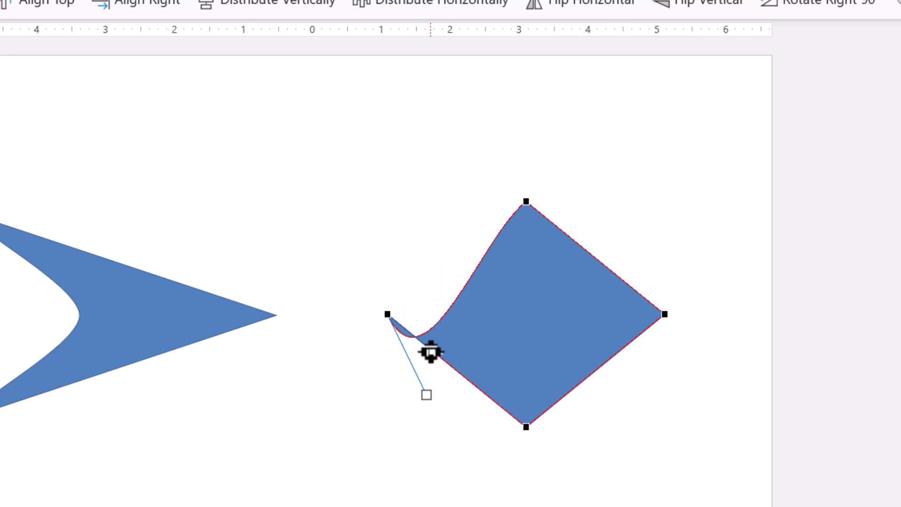
pyautogui.moveTo(430, 353); pyautogui.dragTo(407, 155)
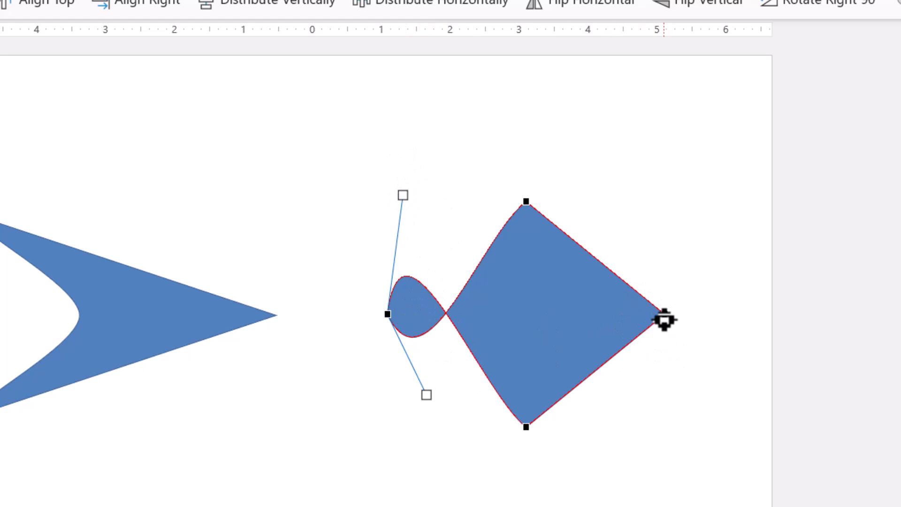
pyautogui.rightClick(664, 320)
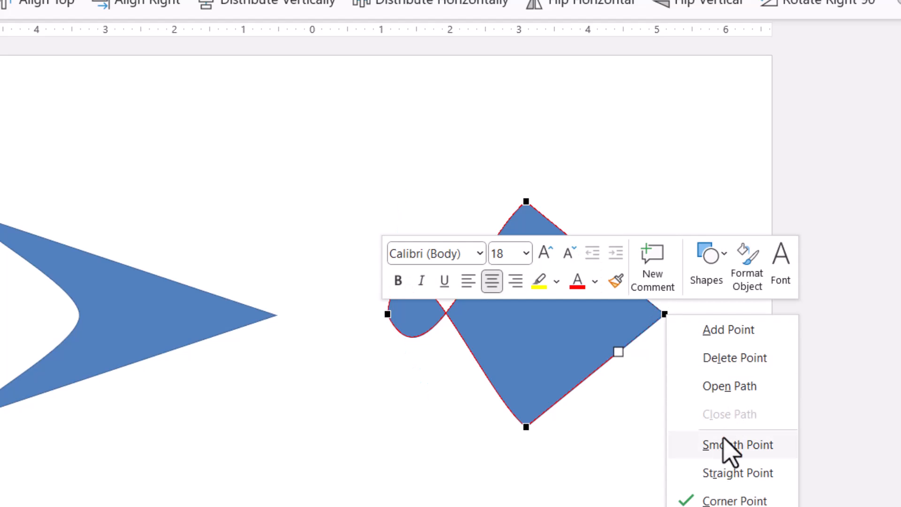
pyautogui.click(738, 444)
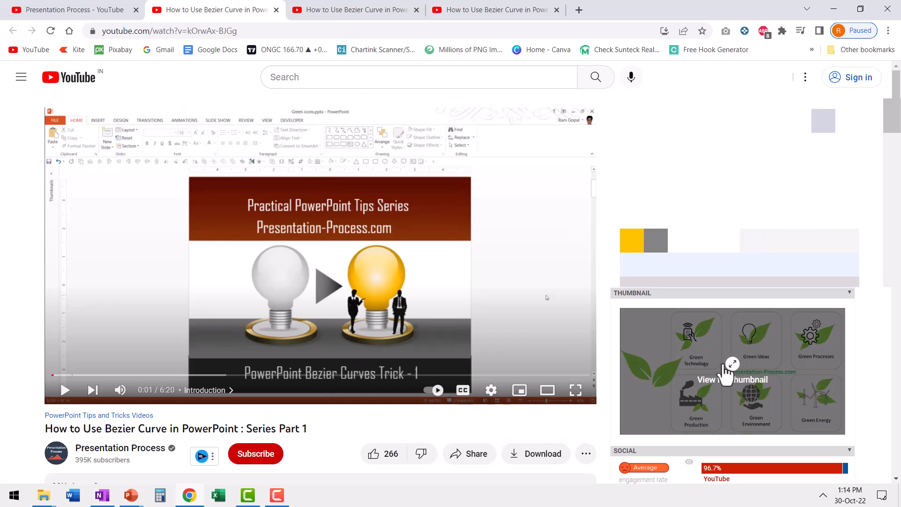
pyautogui.moveTo(696, 357)
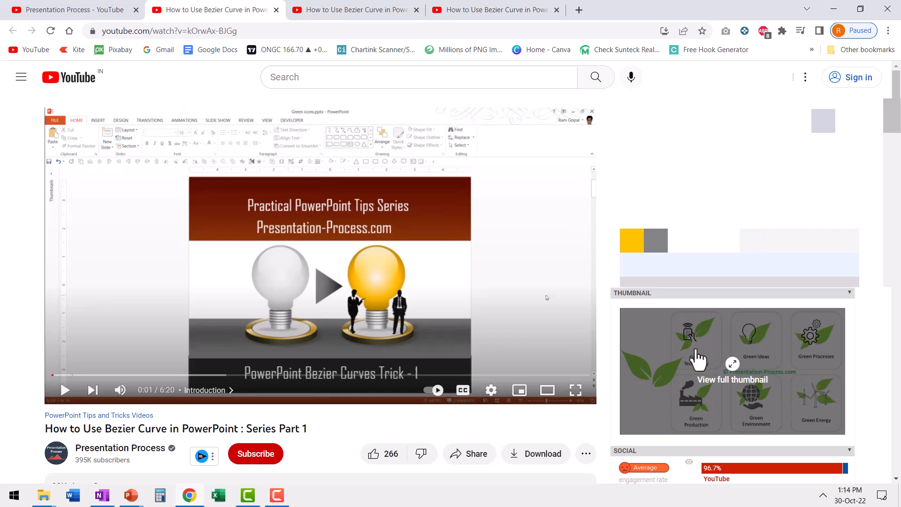
pyautogui.moveTo(698, 365)
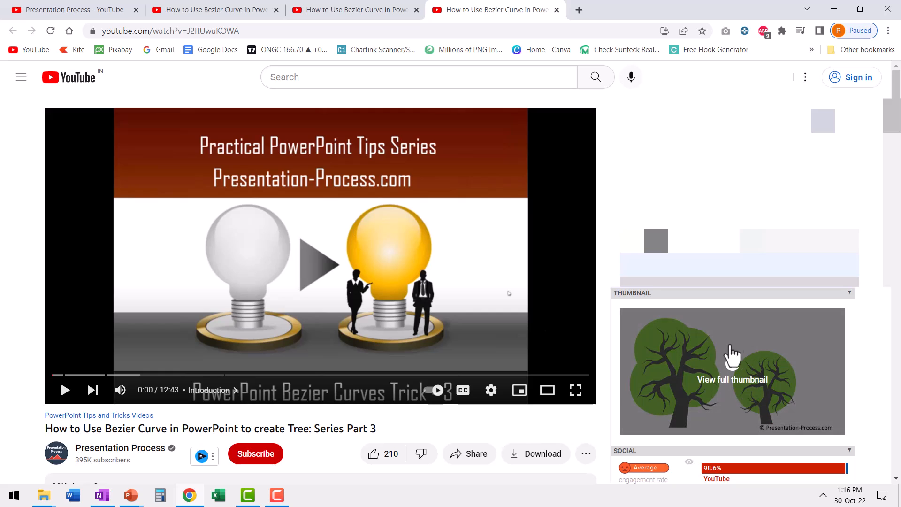
pyautogui.moveTo(696, 386)
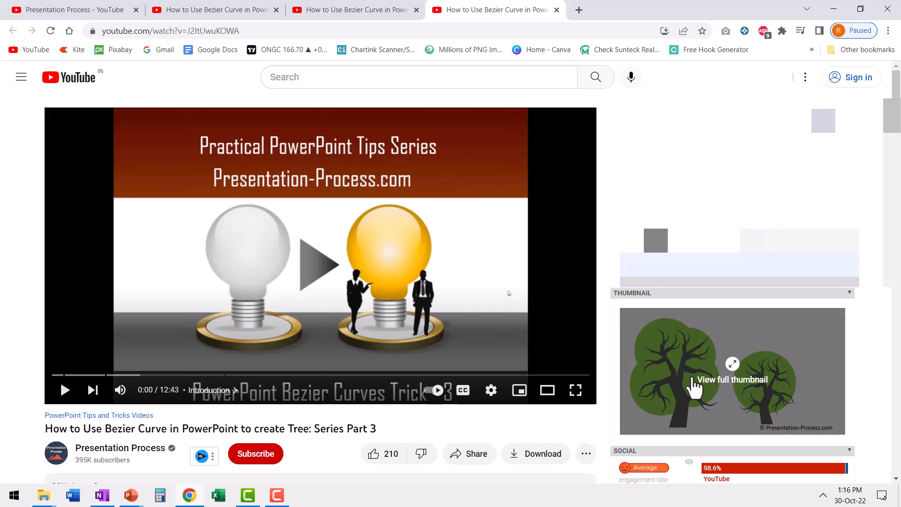
pyautogui.moveTo(690, 384)
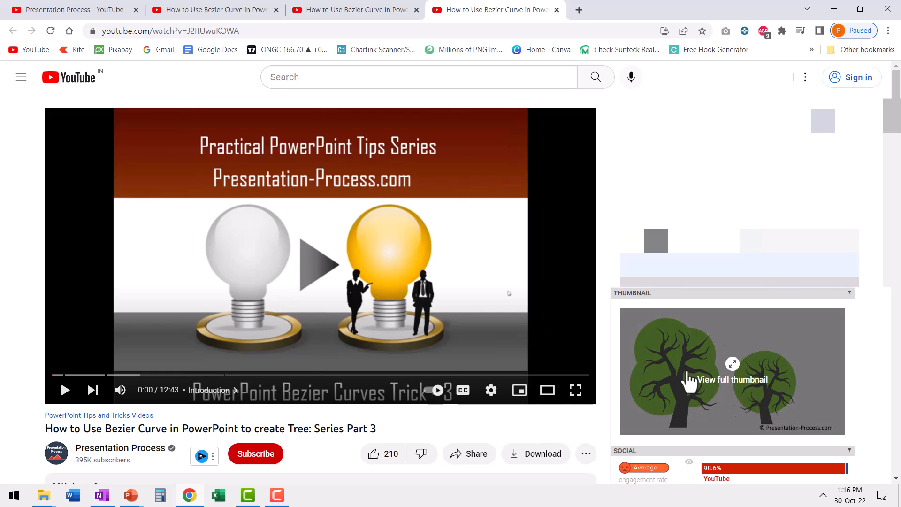
pyautogui.moveTo(738, 406)
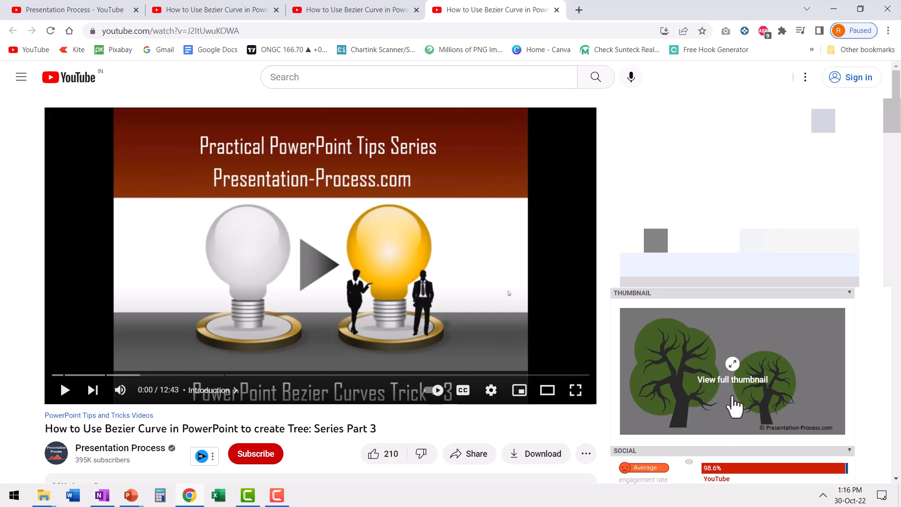
pyautogui.moveTo(698, 403)
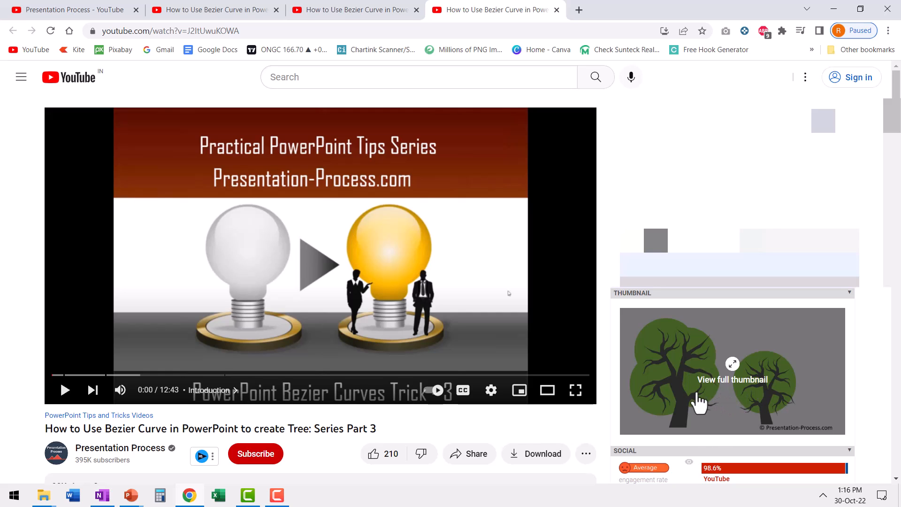